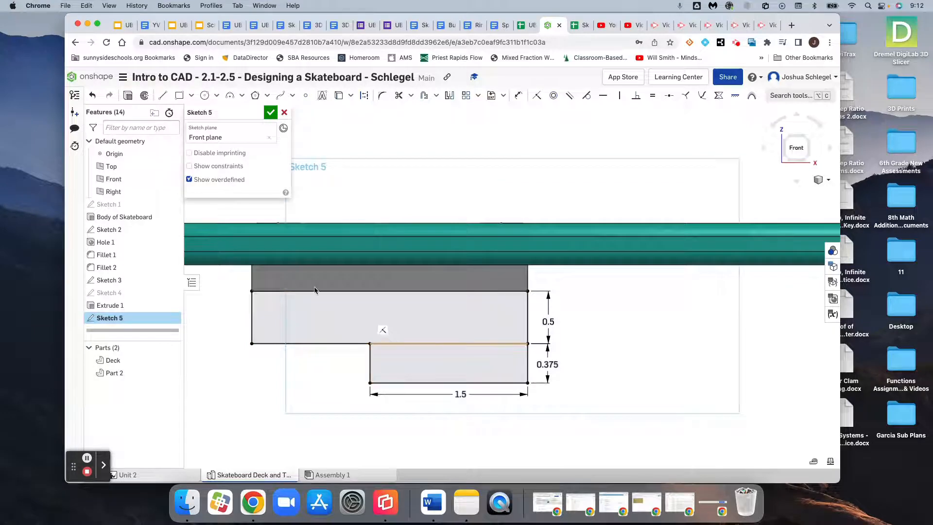
- Extrude the T-shaped profile as Add, 0.75 in deep, symmetric about the sketch plane
click(270, 113)
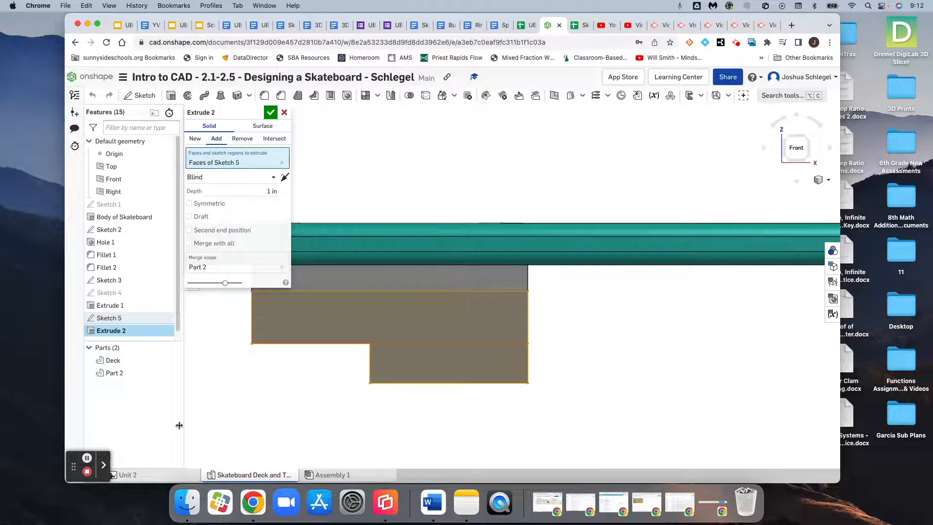
click(250, 476)
text(.75)
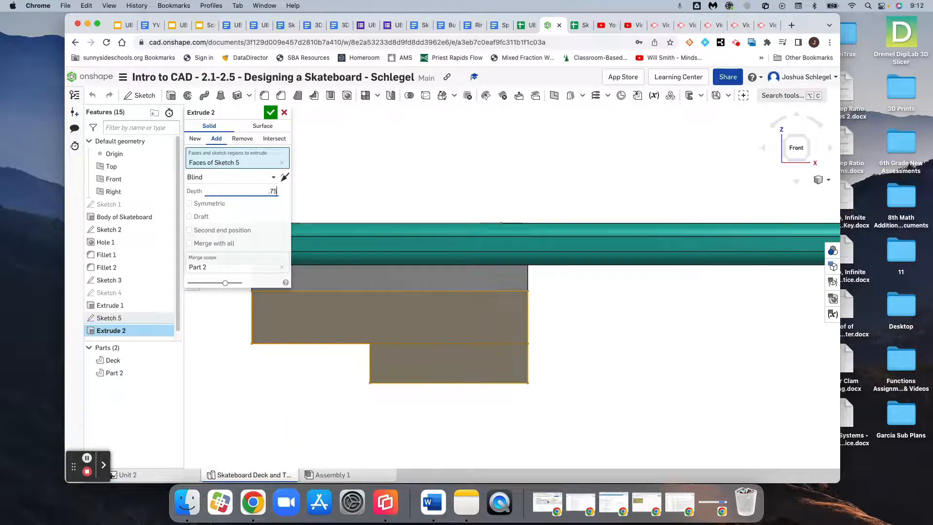
mouse_move(189, 203)
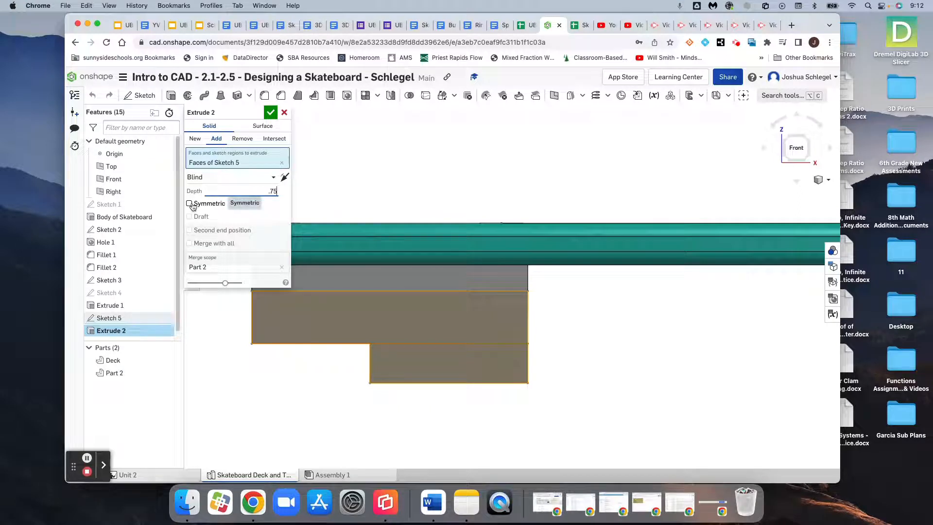
click(190, 203)
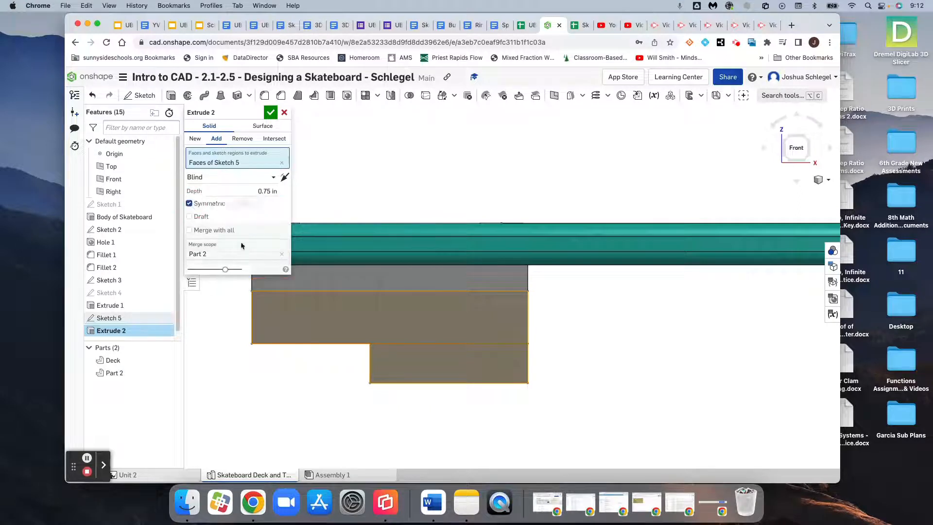
mouse_move(225, 244)
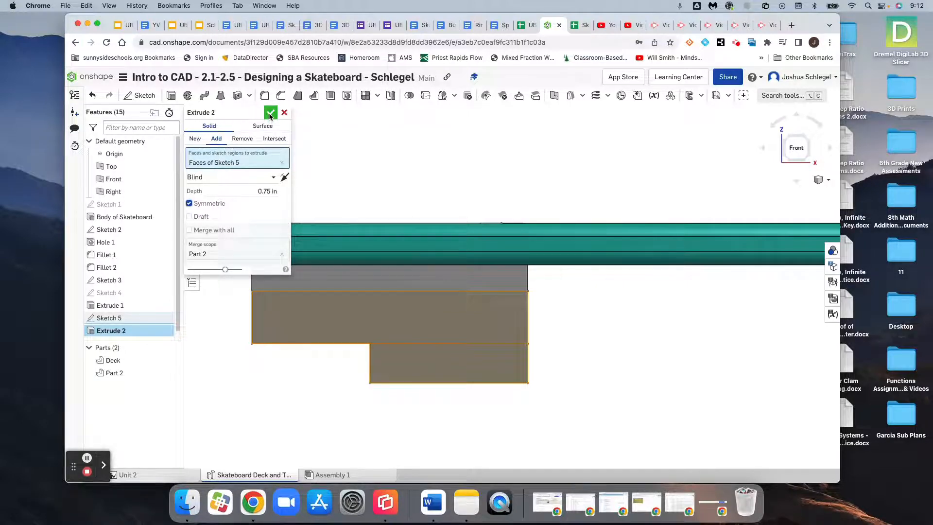
click(270, 113)
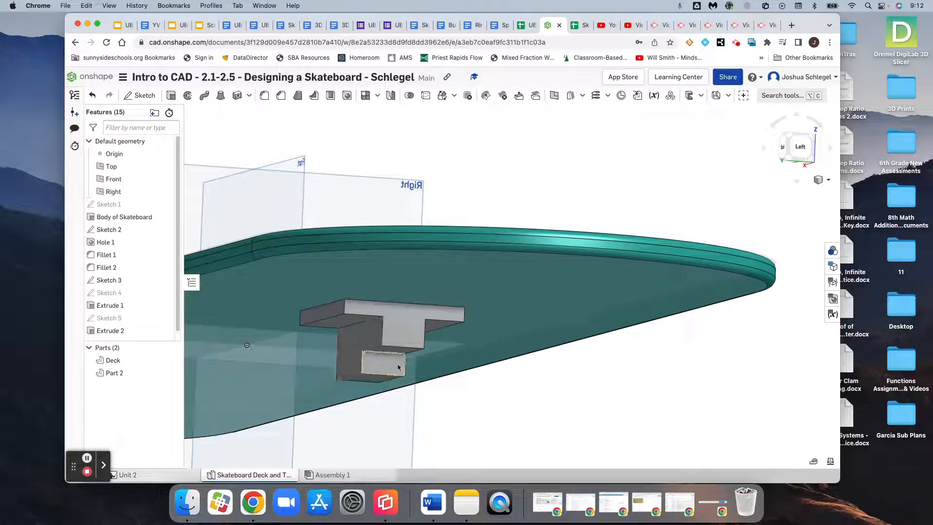
click(370, 346)
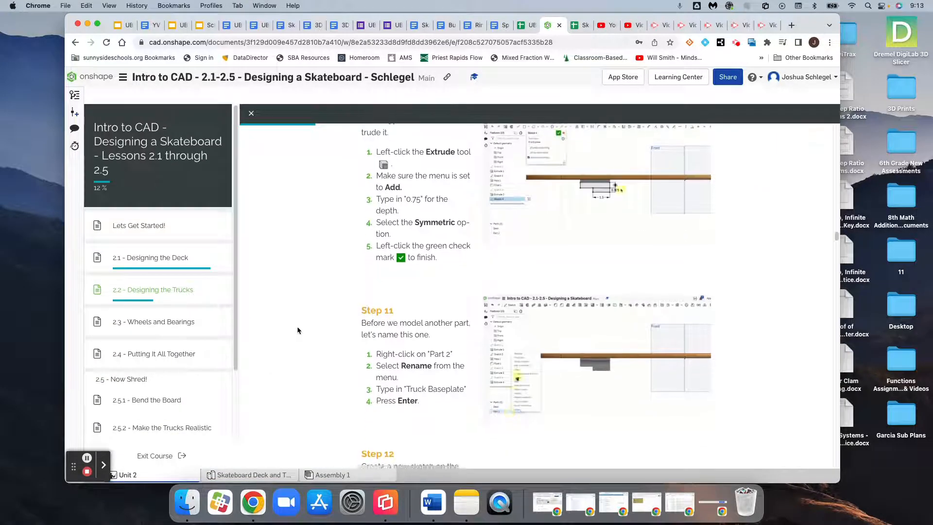
scroll(down, 3)
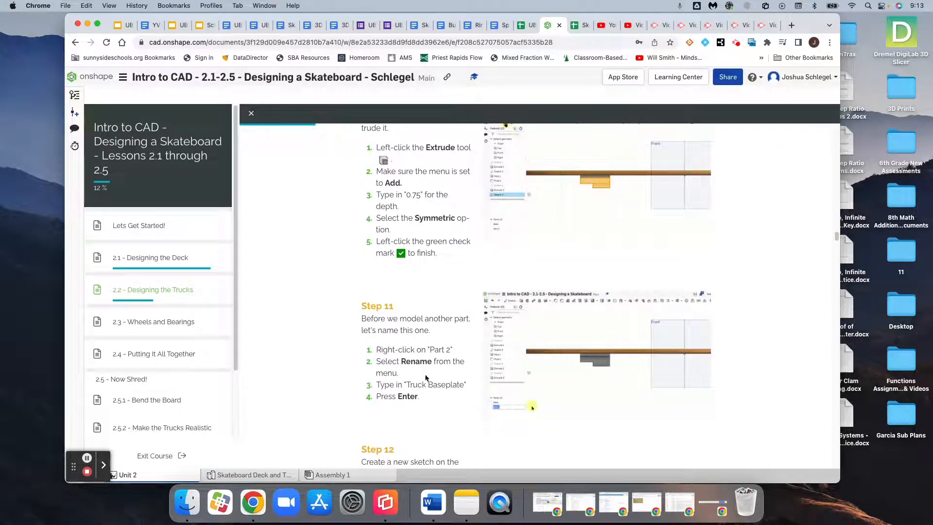
mouse_move(272, 475)
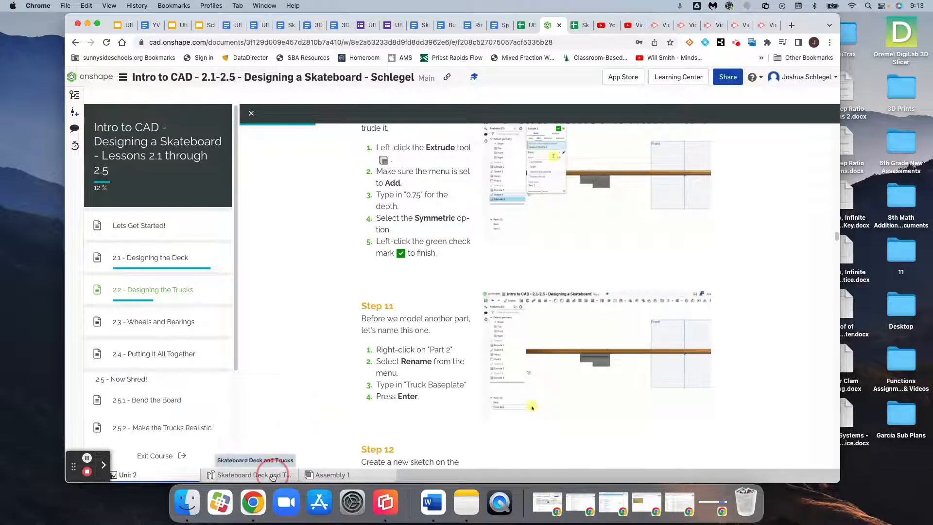
click(250, 474)
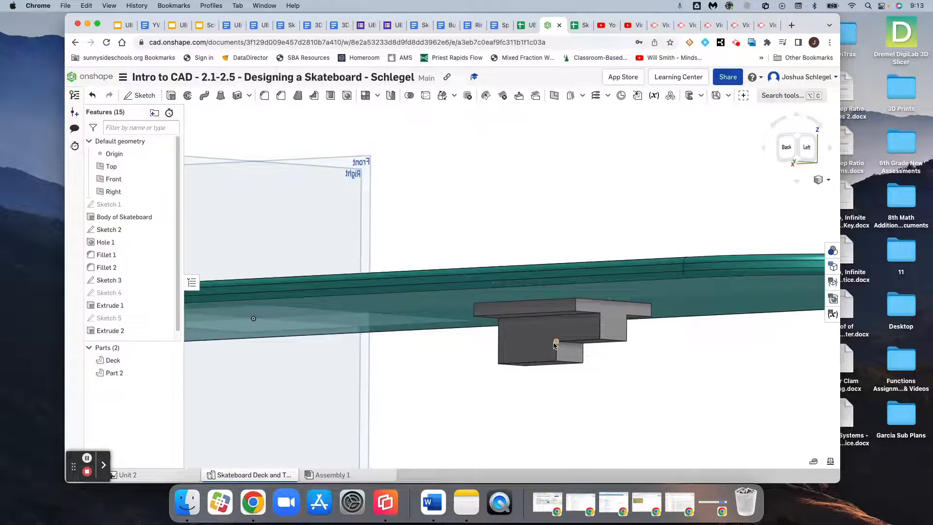
- Rename Part 2 in the Parts list to 'Truck Baseplate'
click(114, 372)
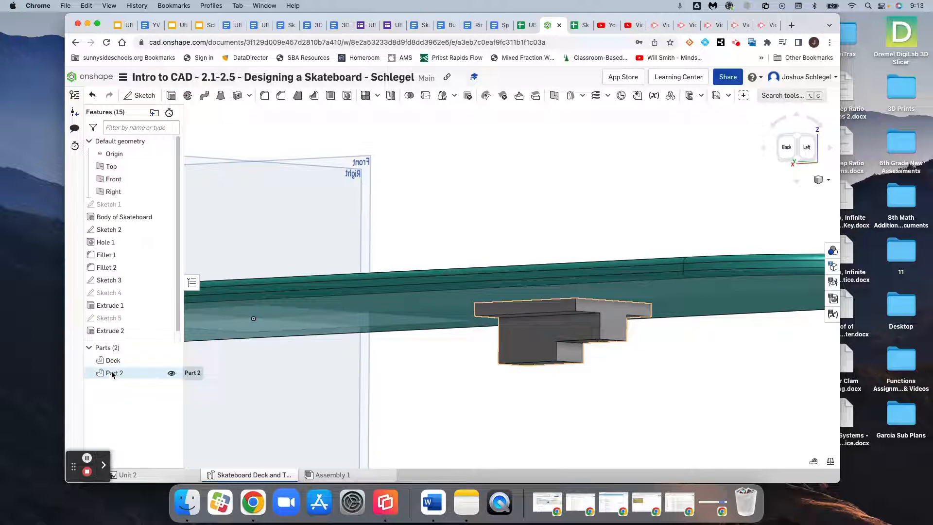
right_click(114, 372)
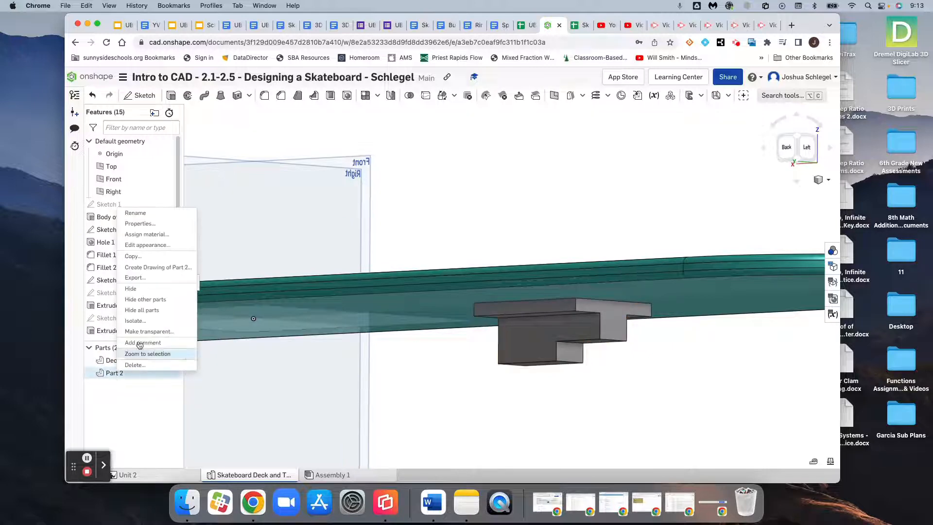
click(135, 213)
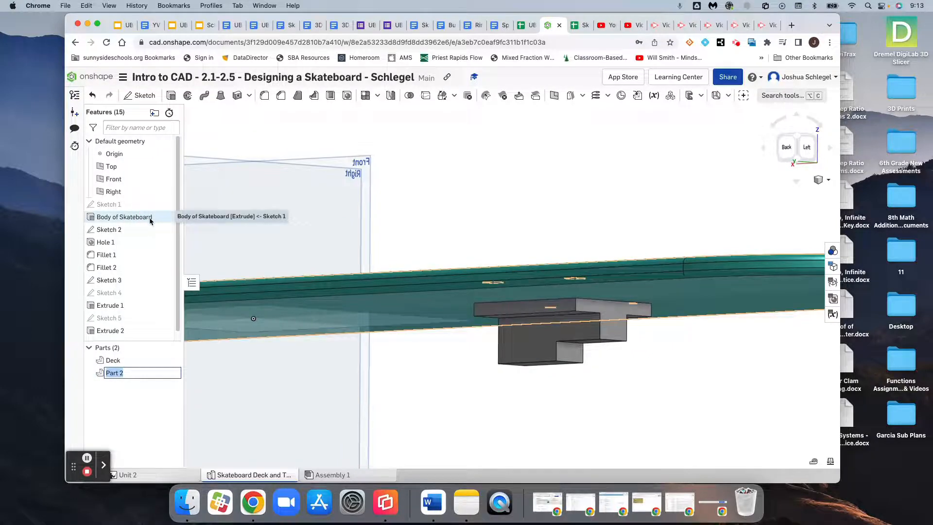
text(Truck Bas)
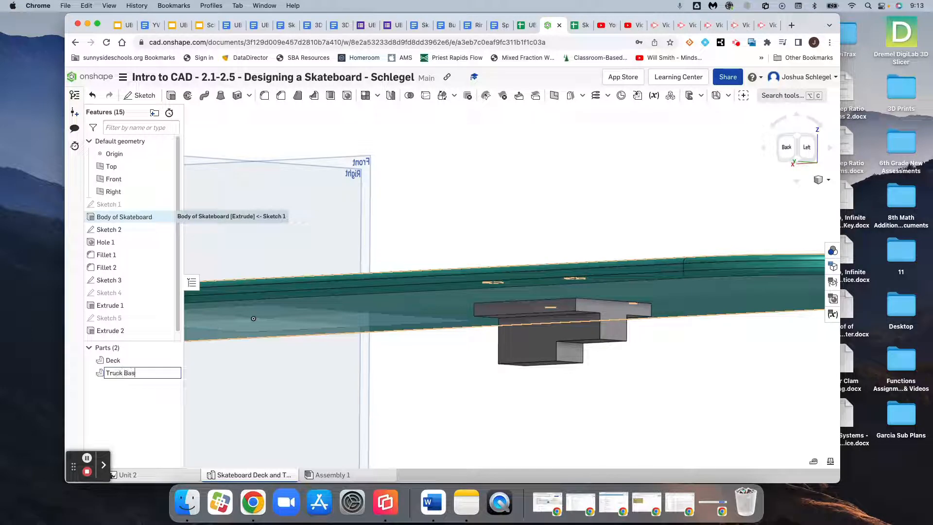
text(eplate)
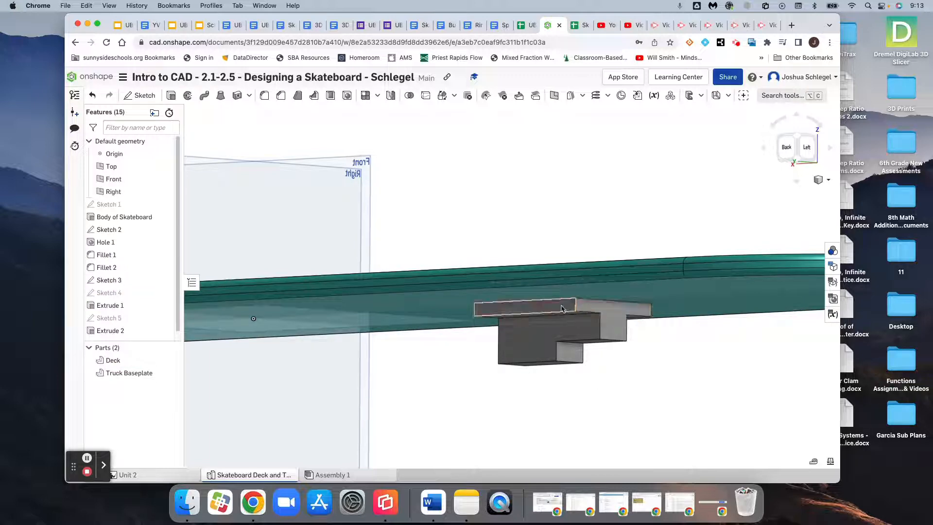
click(129, 372)
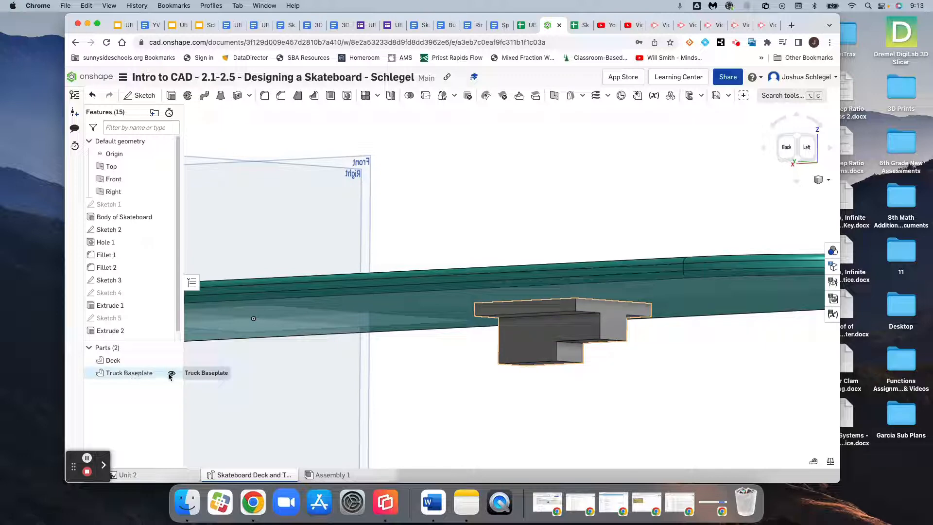
click(171, 373)
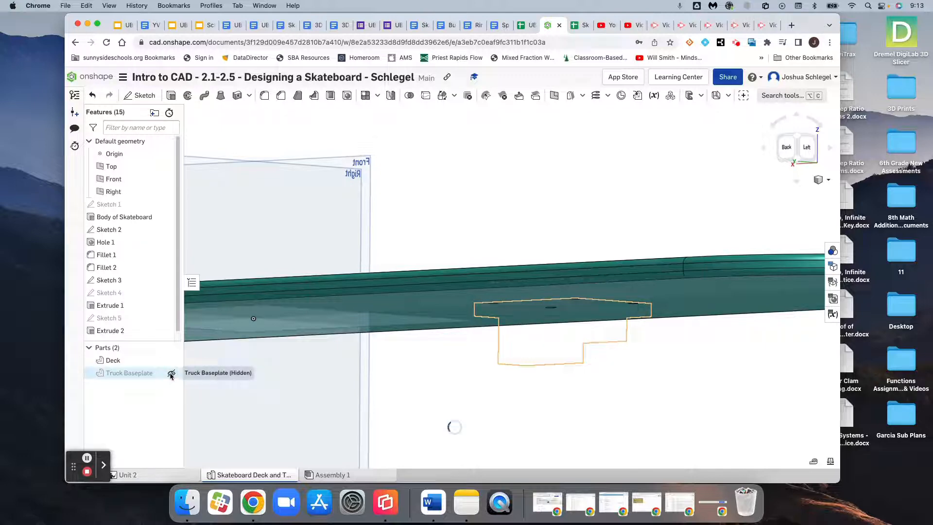
click(171, 373)
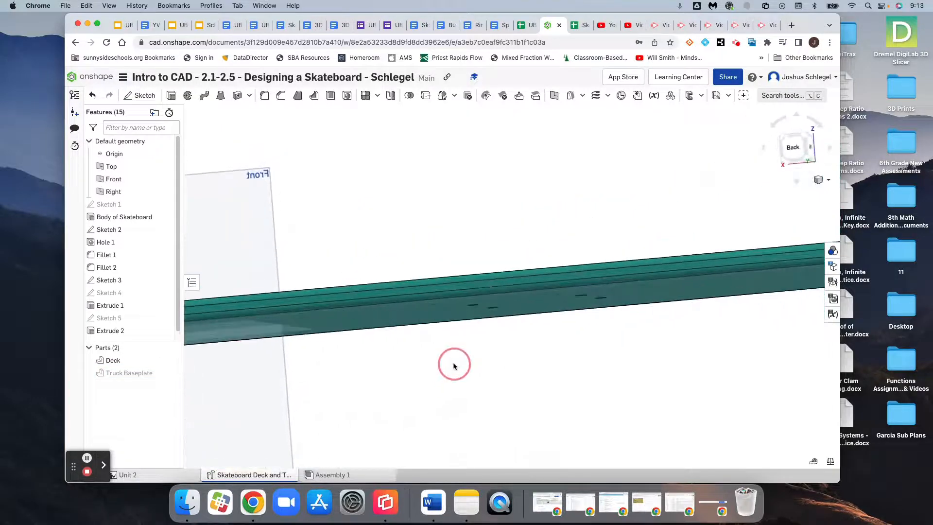
right_click(454, 366)
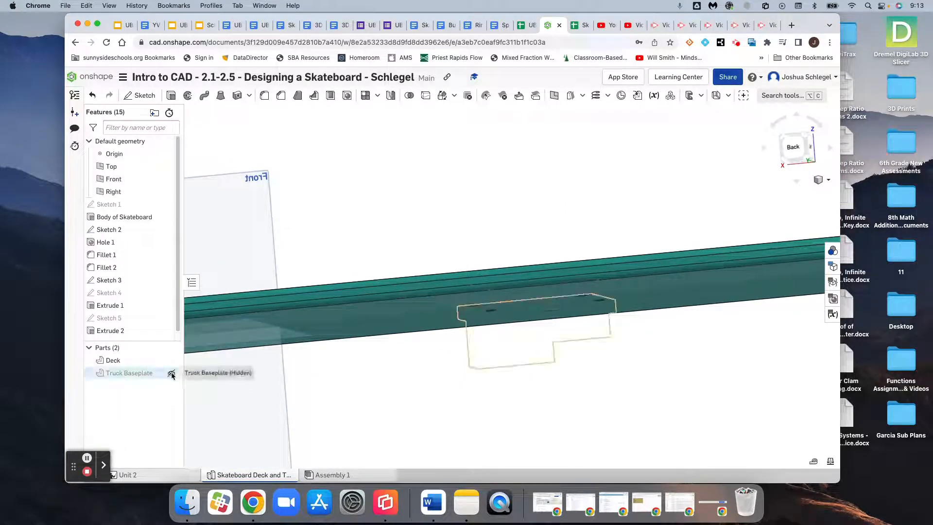
click(172, 373)
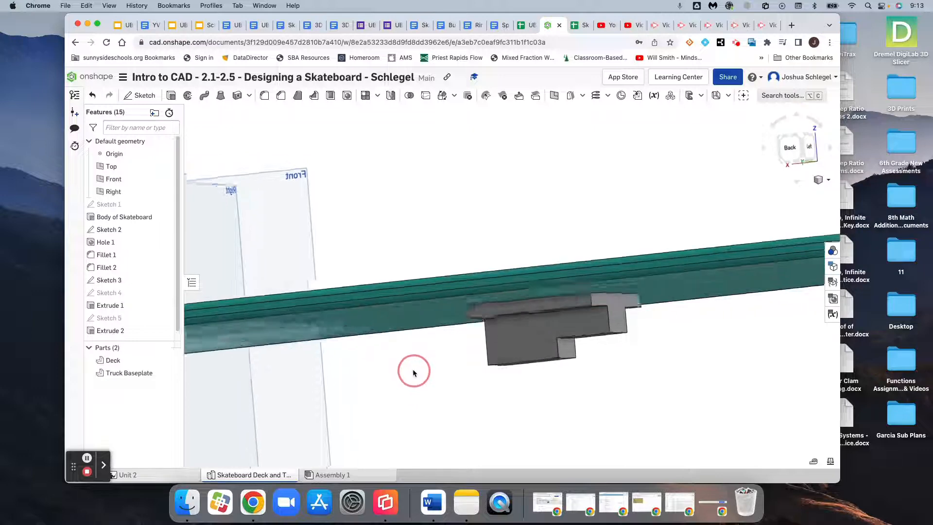